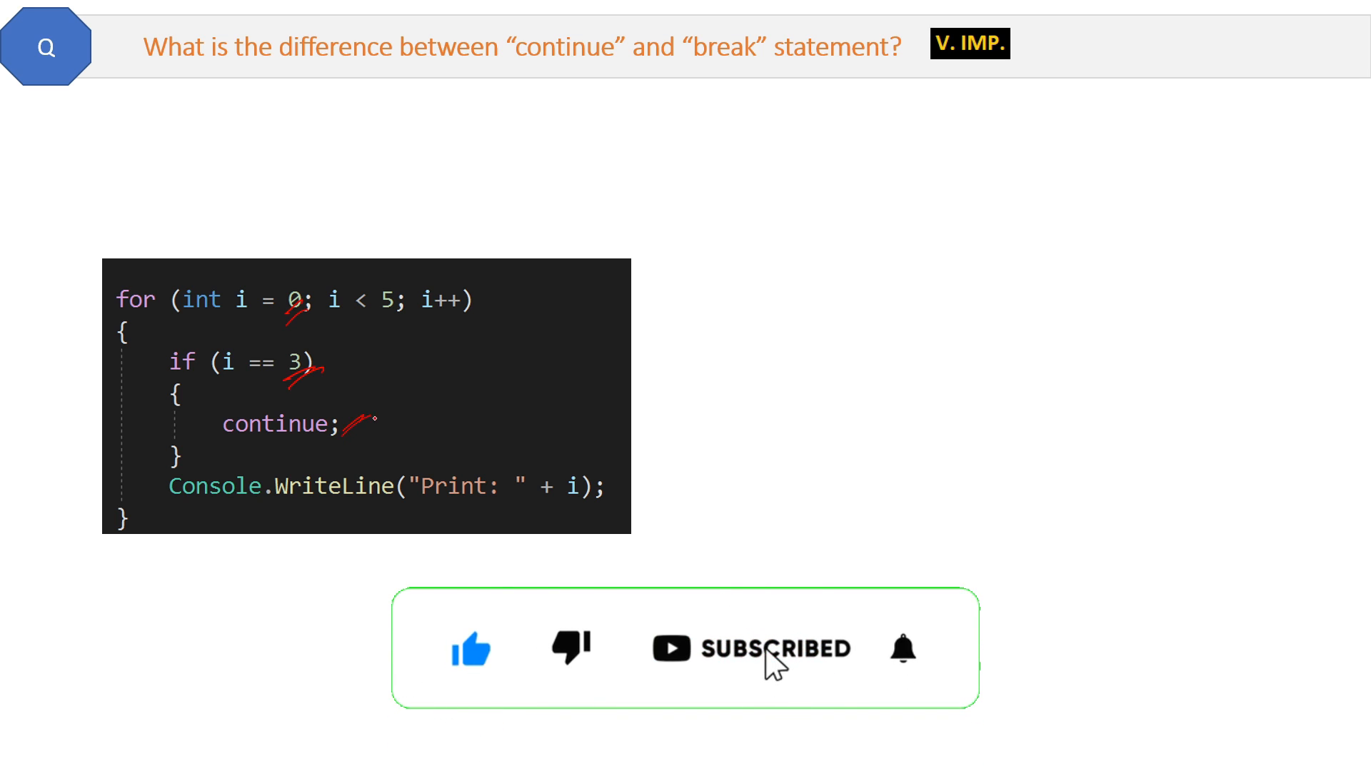
click(903, 649)
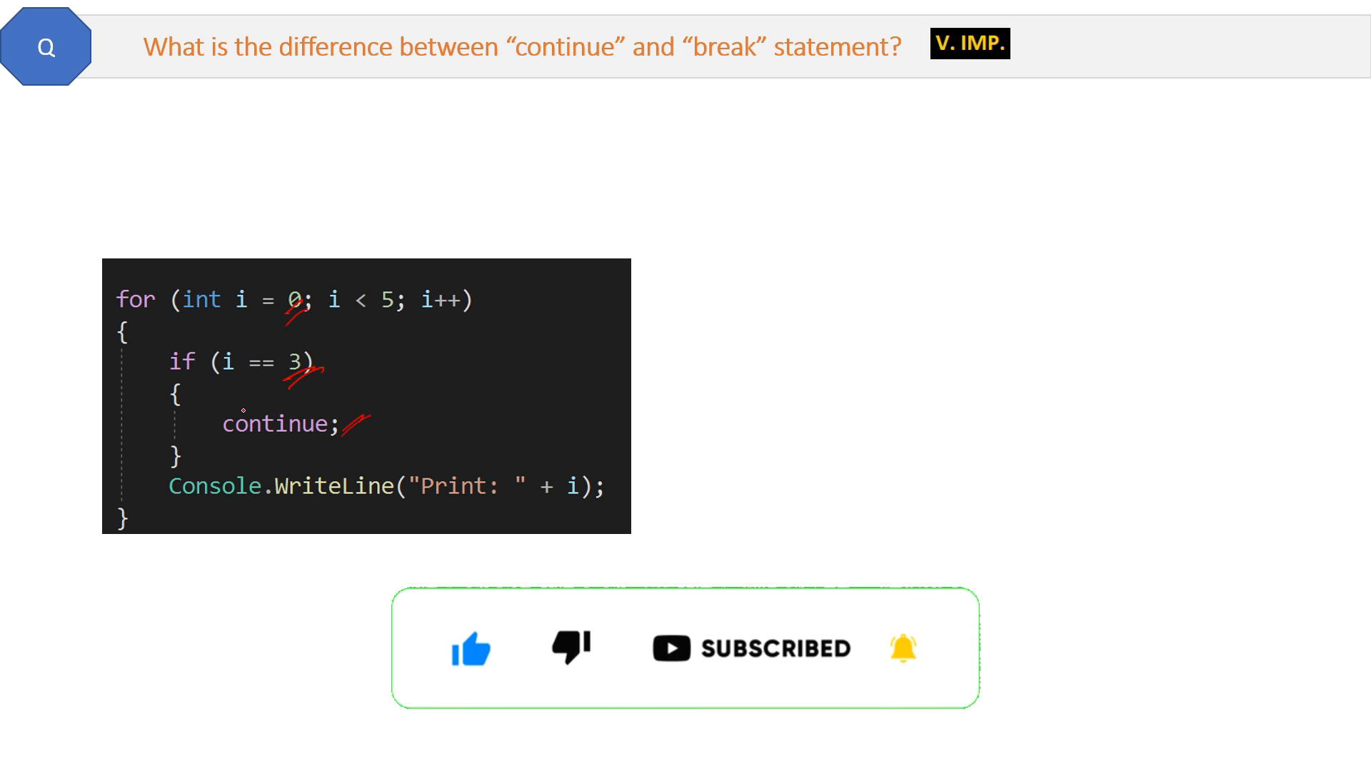